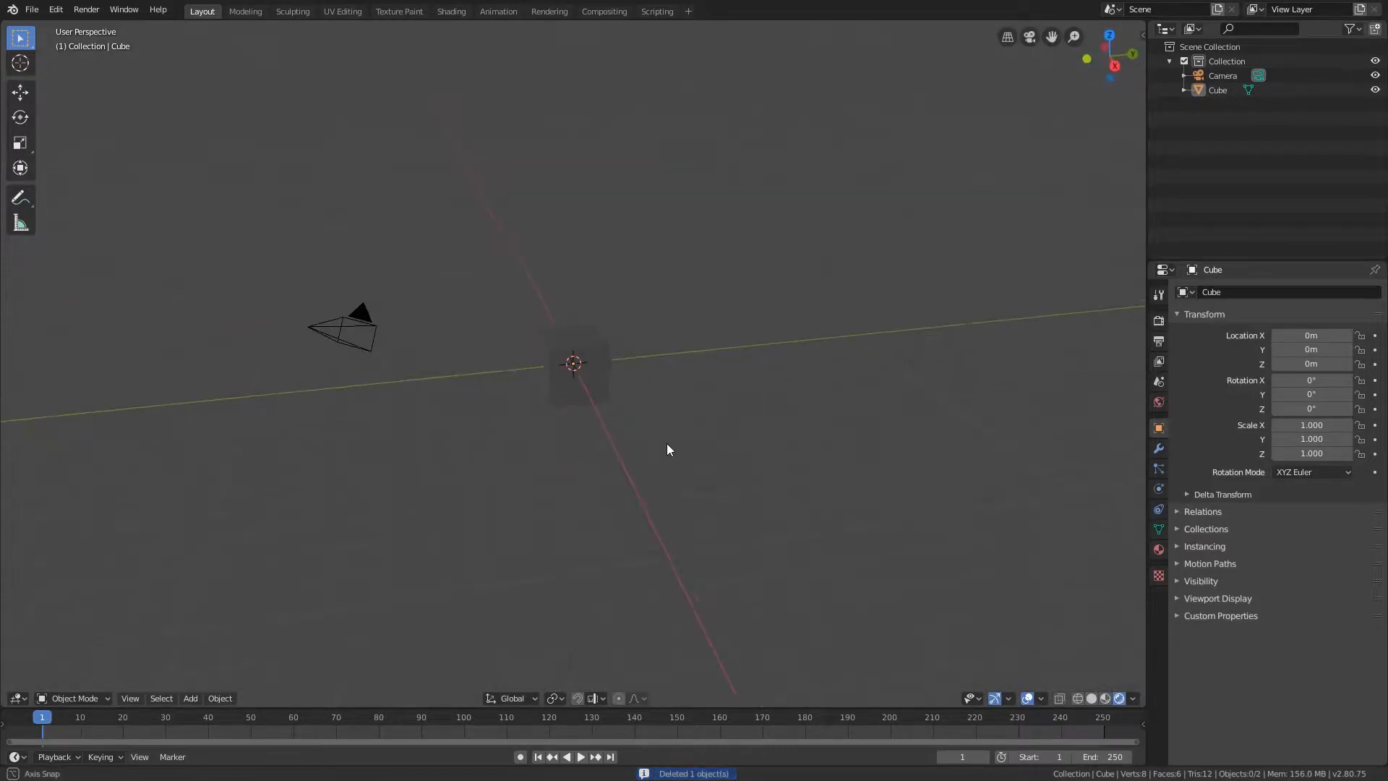
- Switch the Shader Editor from the cube's material to the World node tree
click(451, 10)
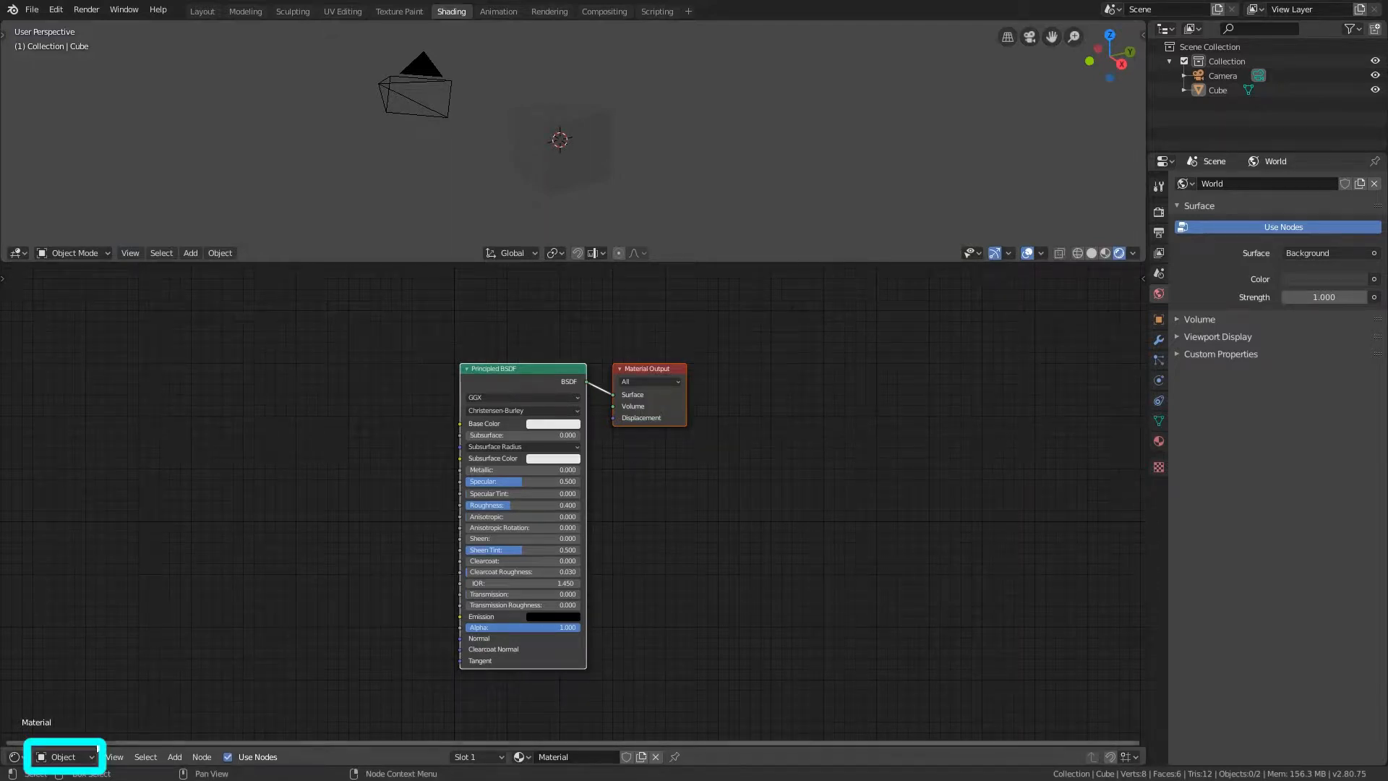
click(40, 756)
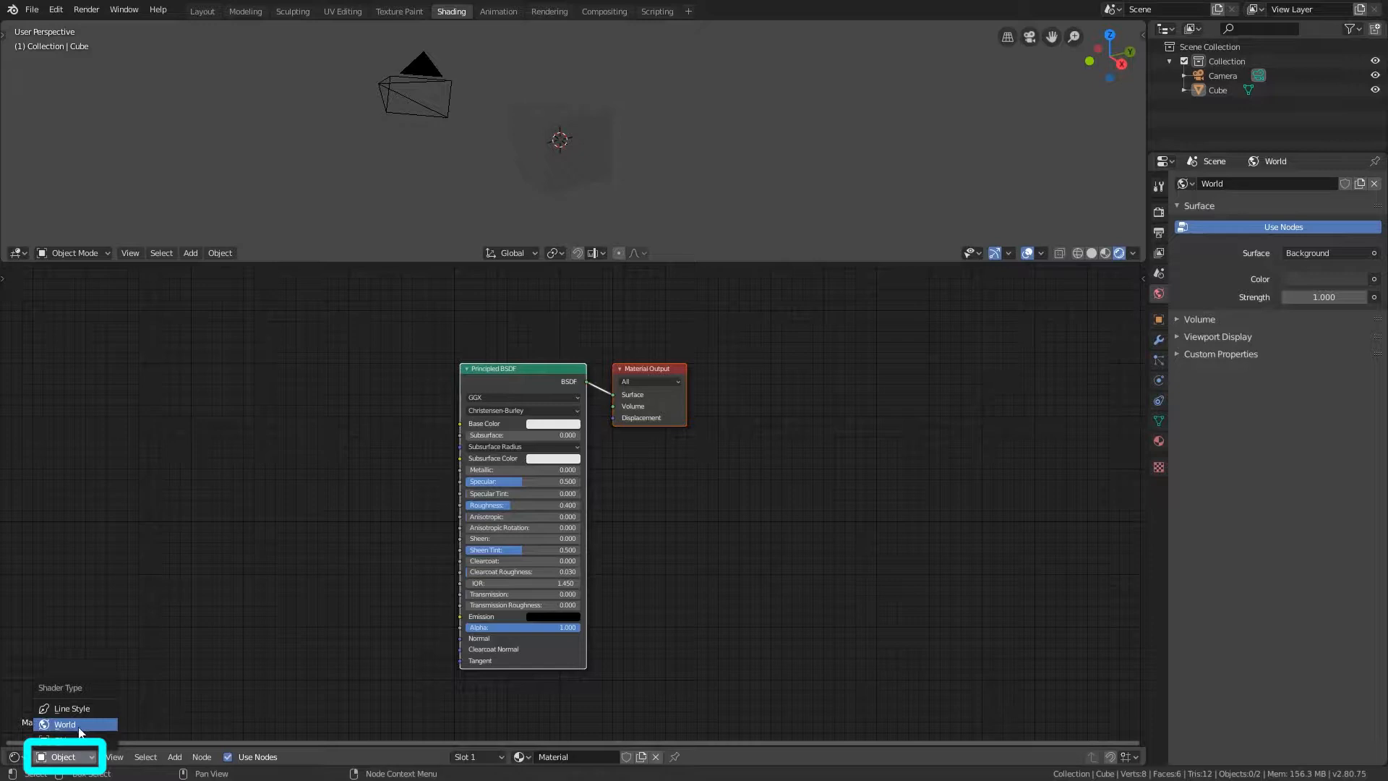
click(64, 724)
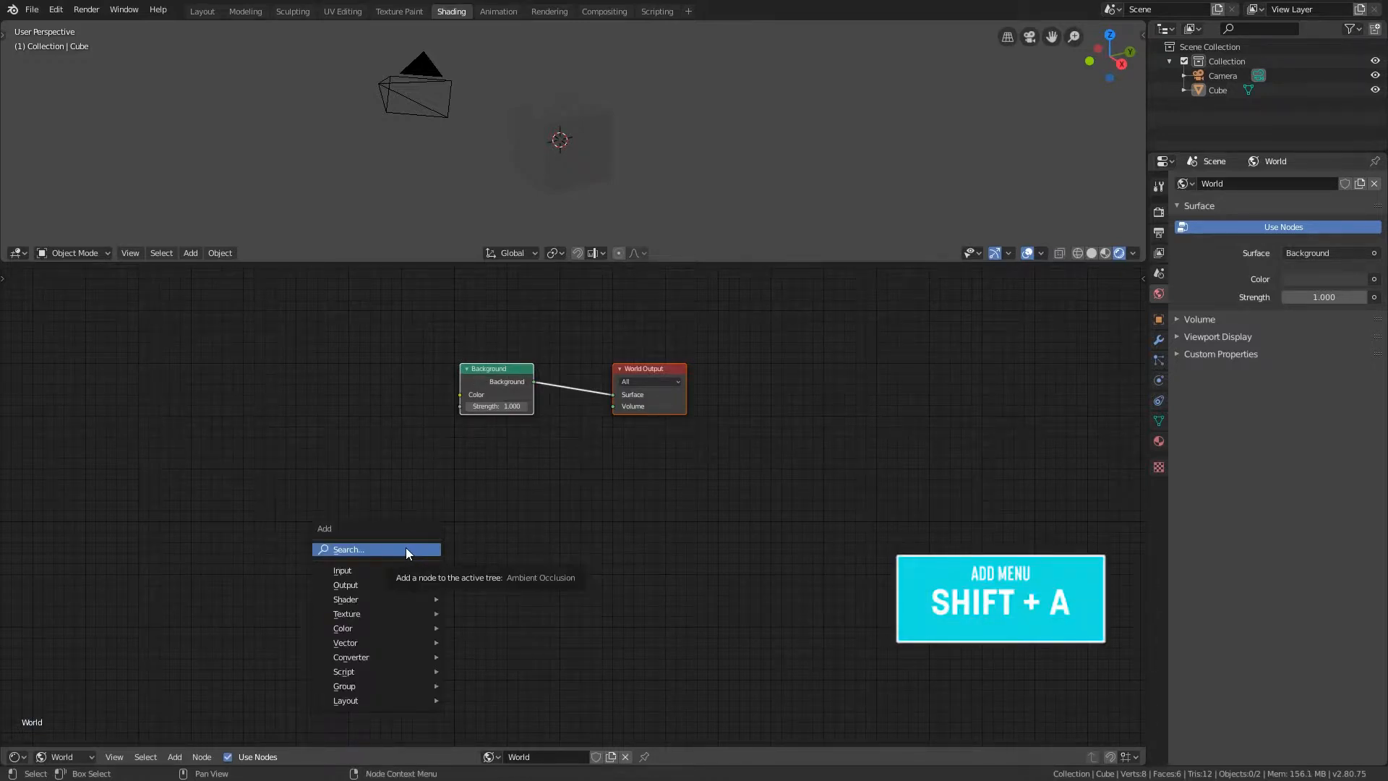
- Add an Environment Texture node and wire its Color into the Background shader
click(376, 549)
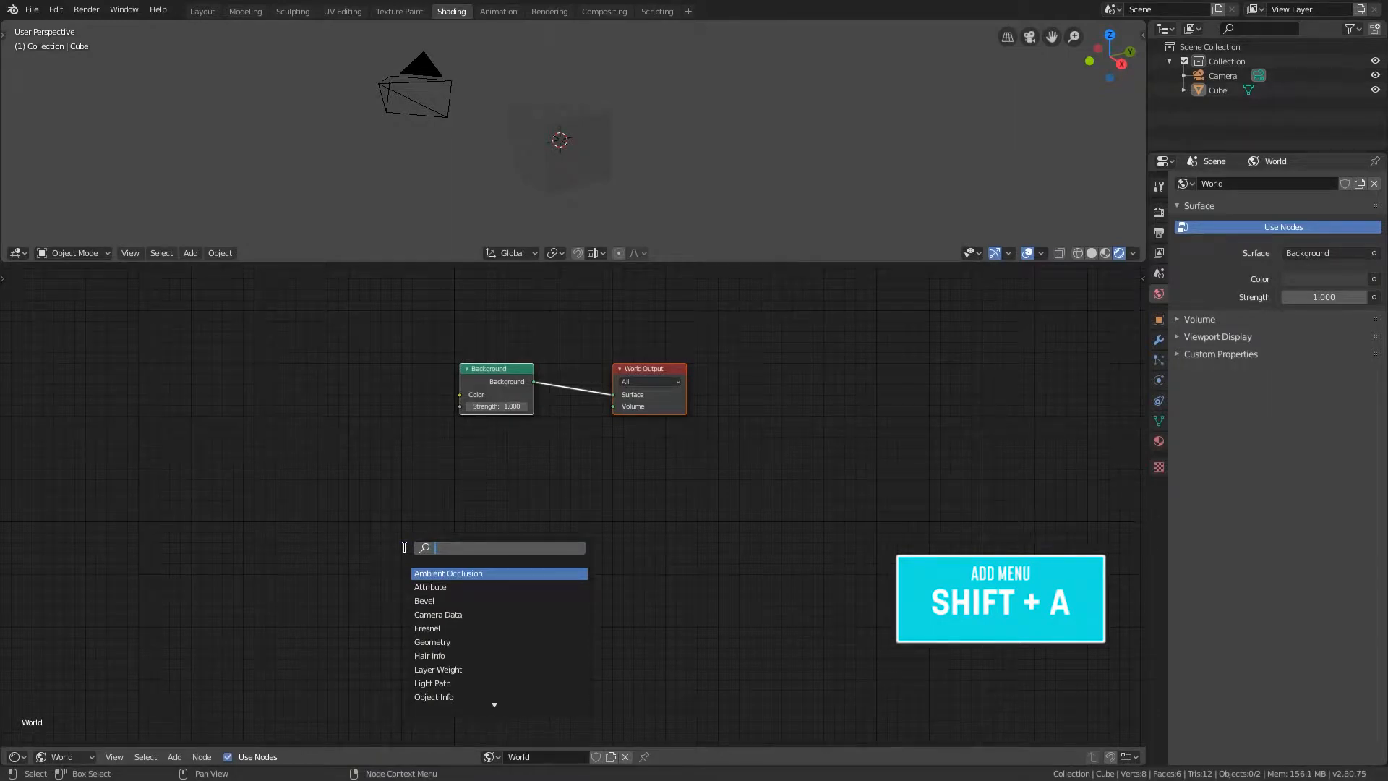
text(env)
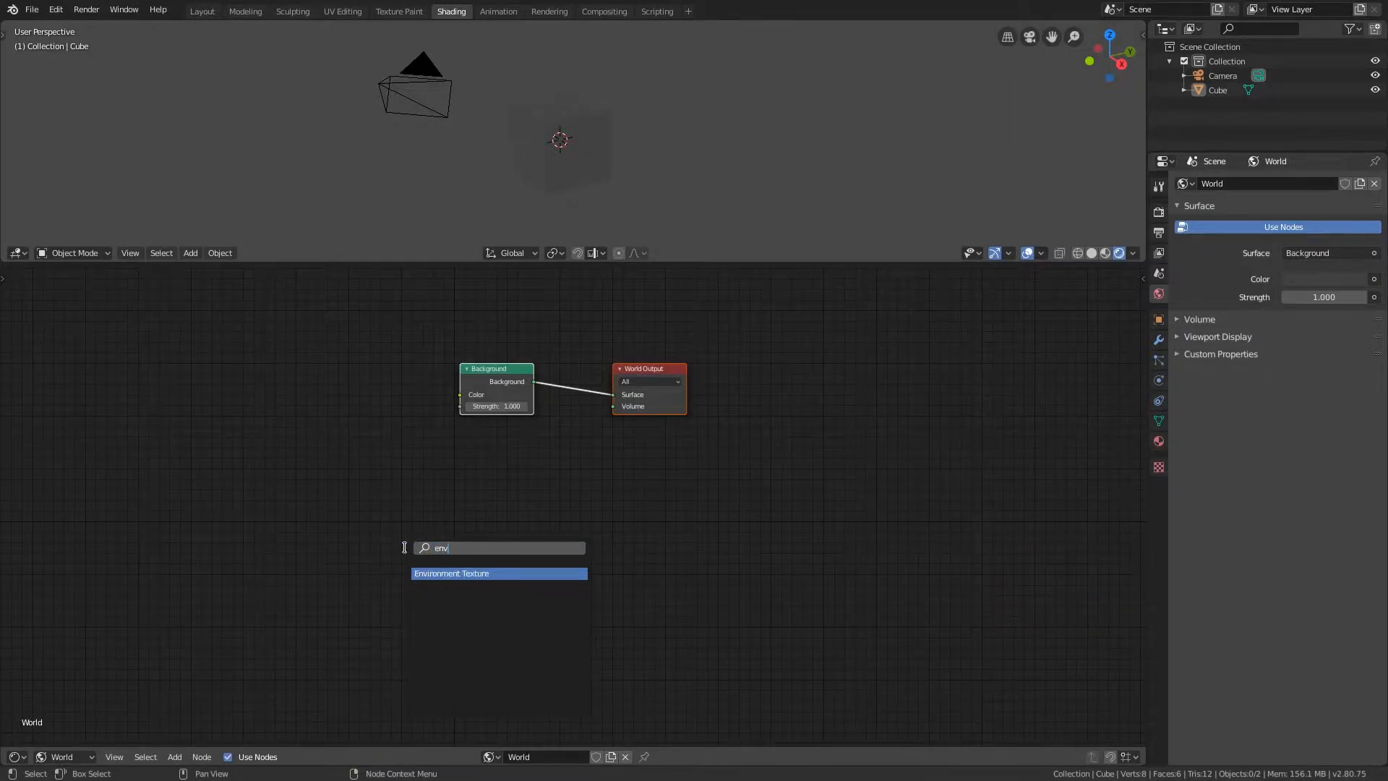
click(451, 573)
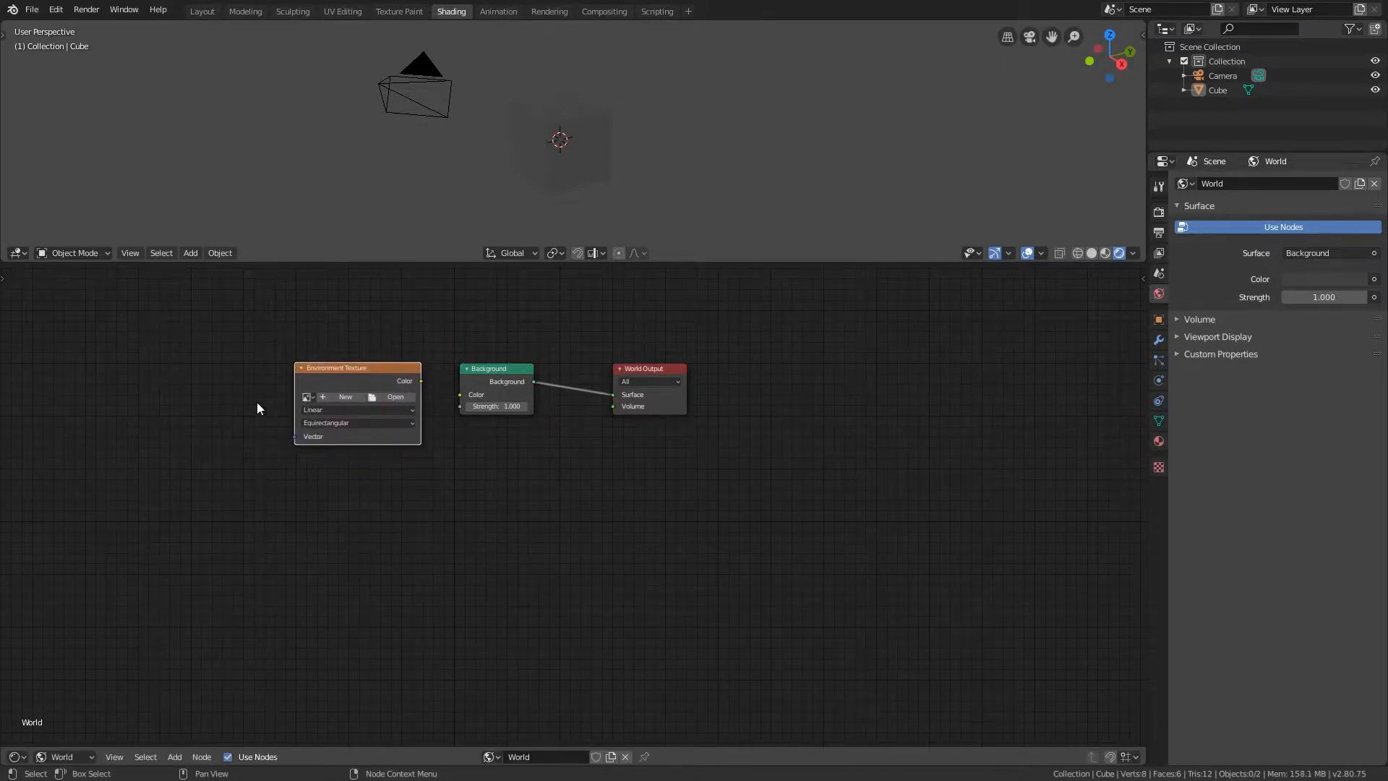
drag(419, 380, 445, 399)
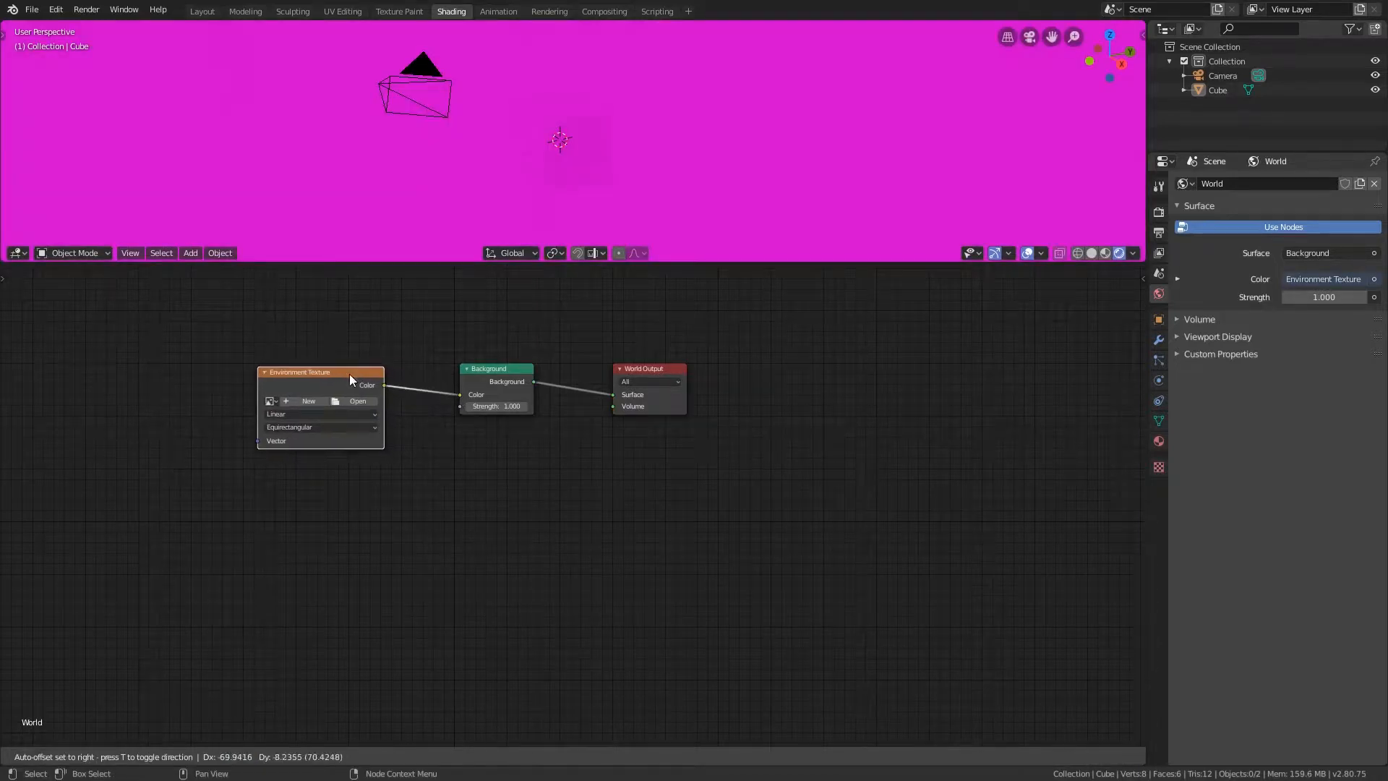
- Load the grassy-field HDR file into the environment texture and make room before World Output
click(357, 400)
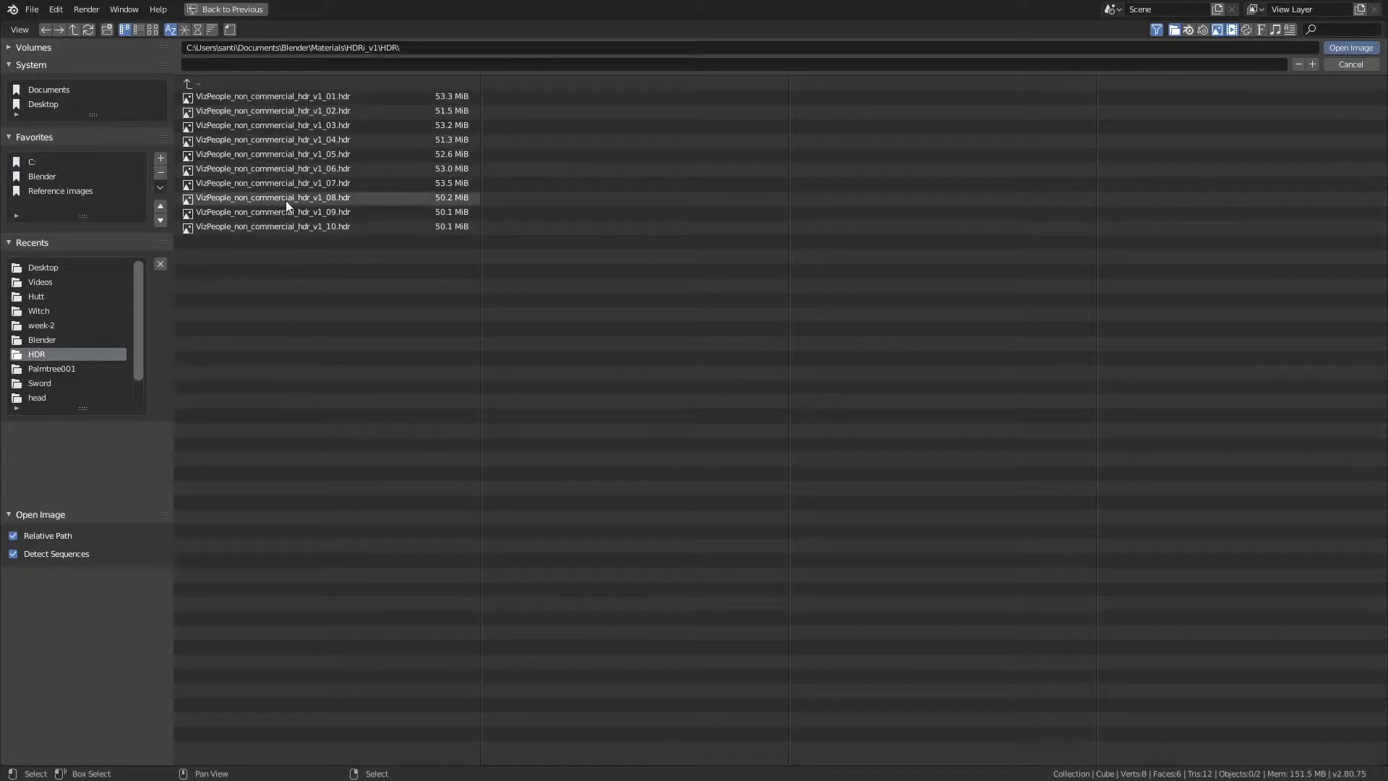
click(273, 196)
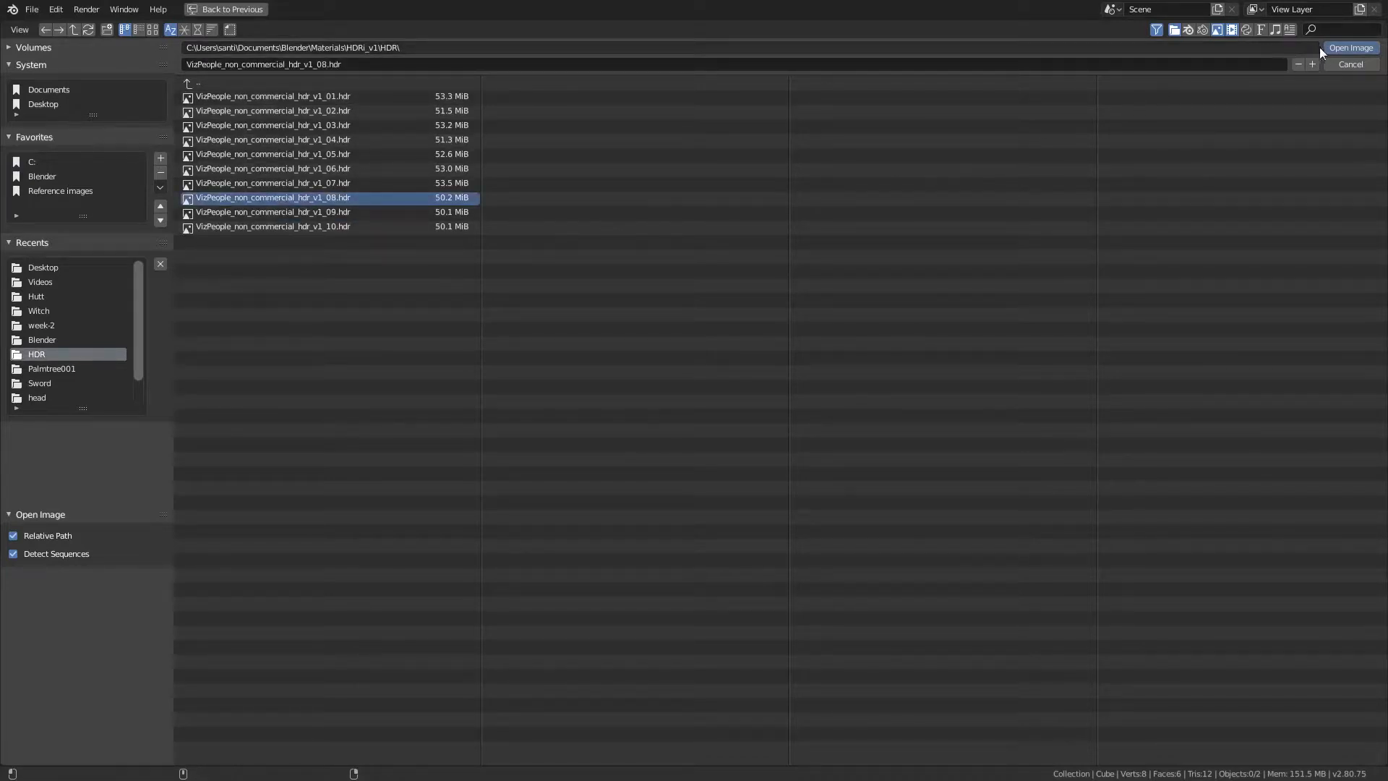
click(1349, 47)
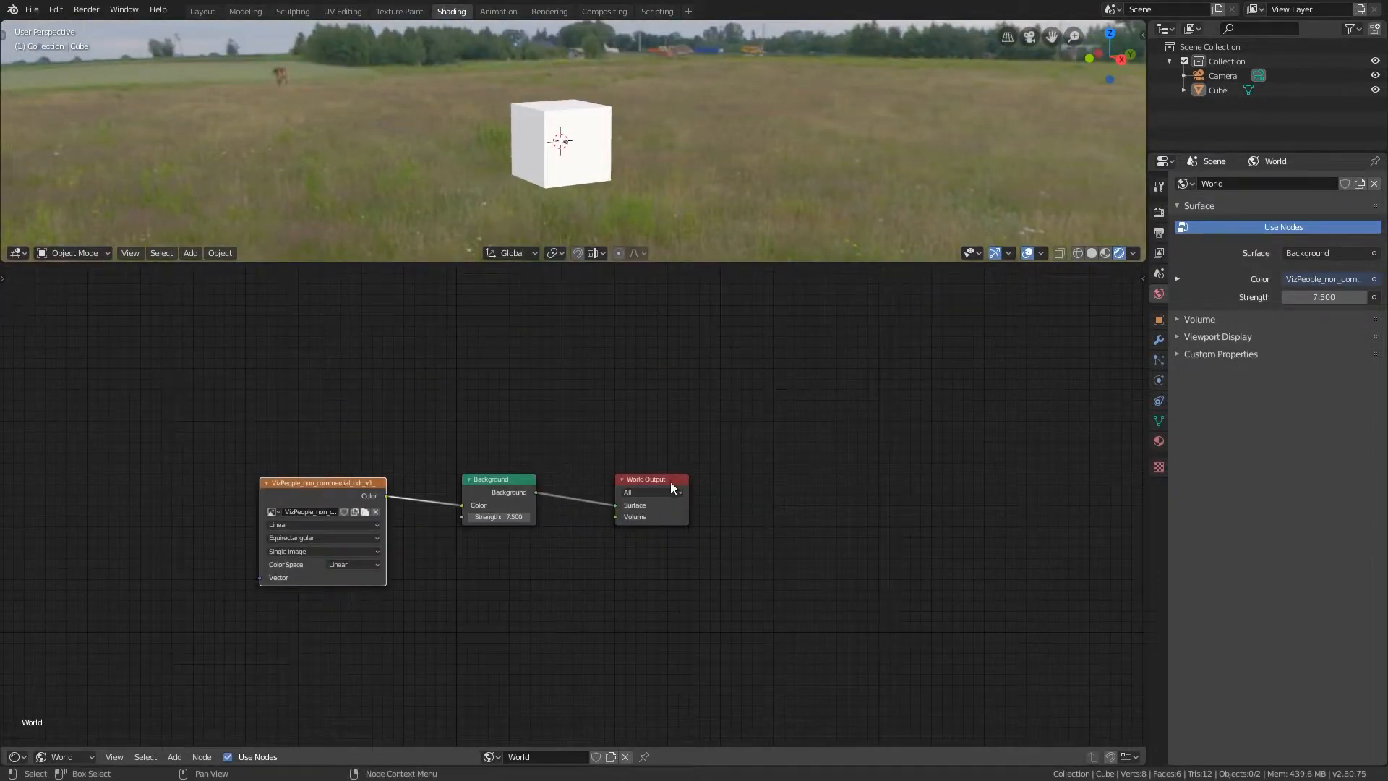
drag(650, 478, 814, 477)
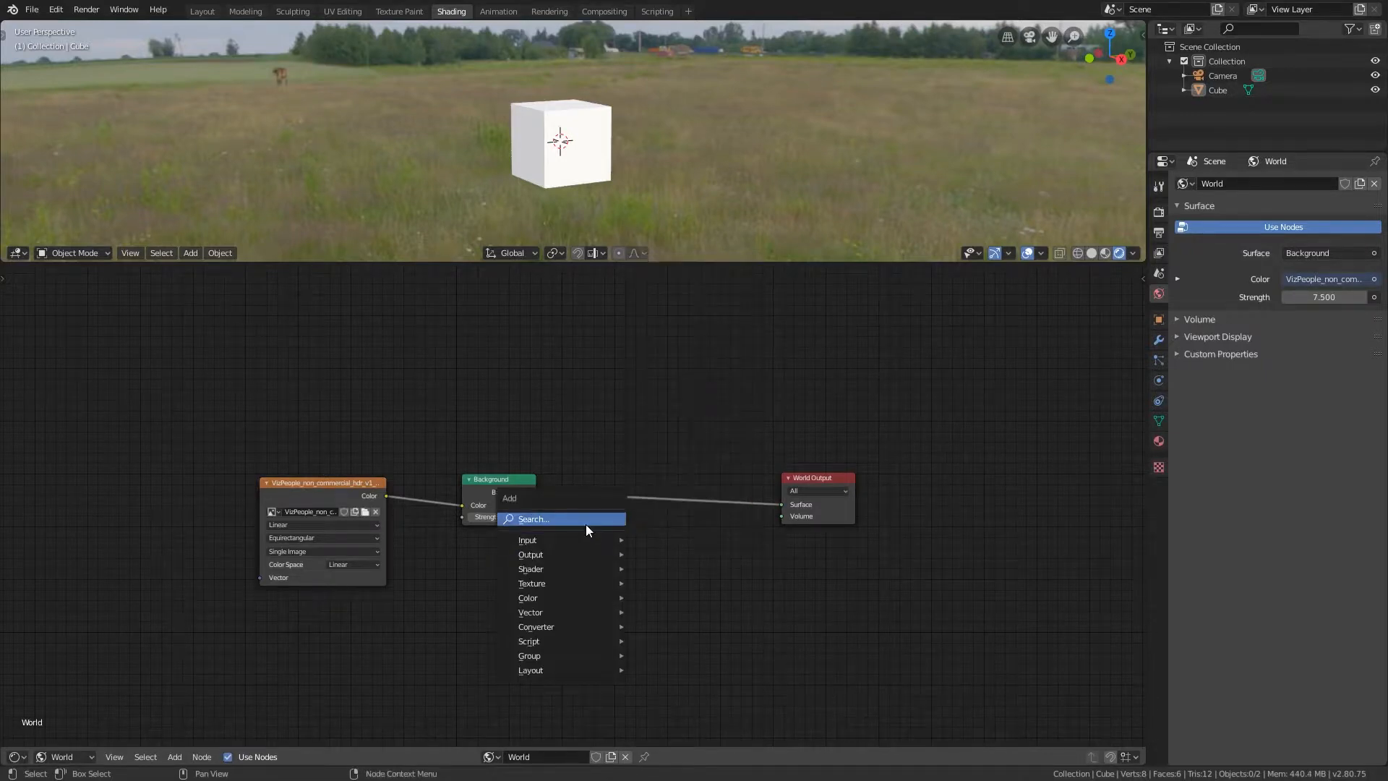
- Add a Mix Shader before World Output and a Light Path node to the world tree
text(mix)
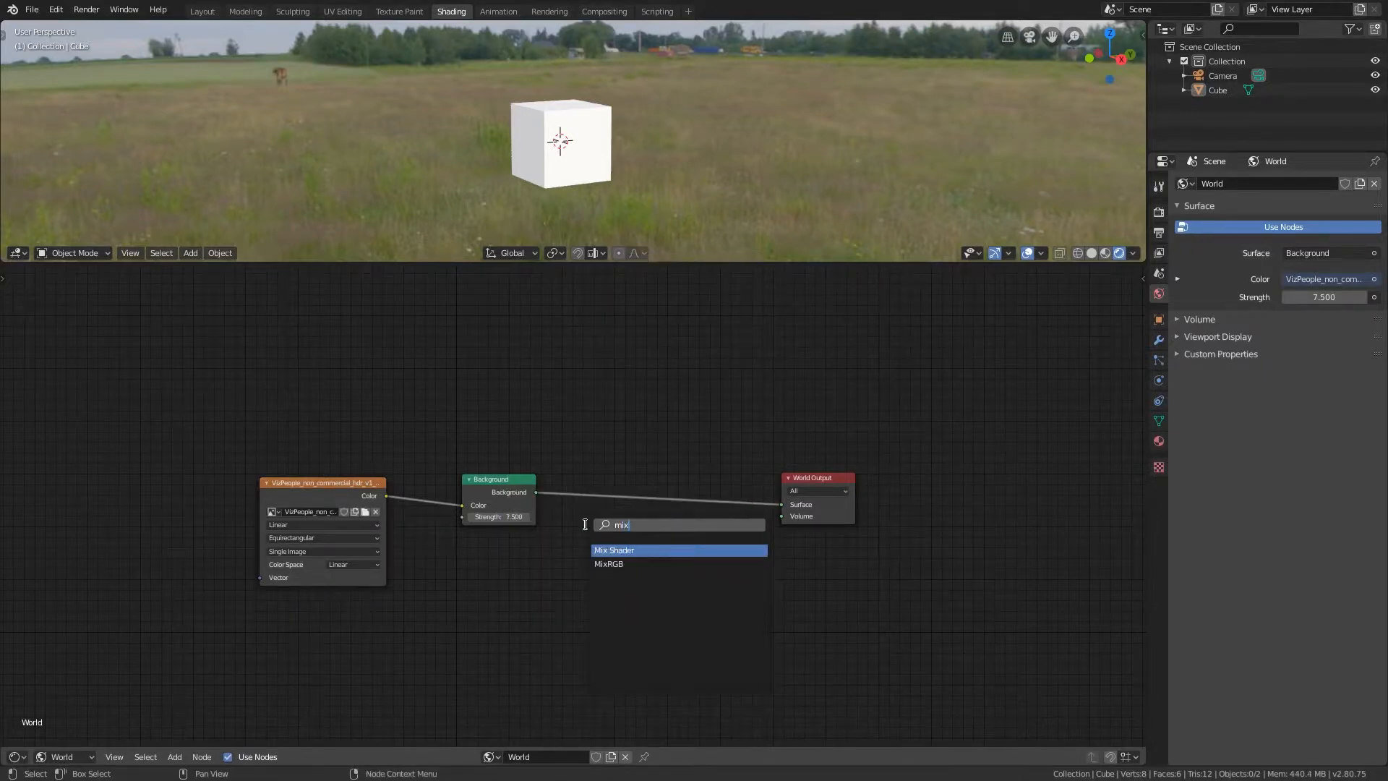
click(614, 549)
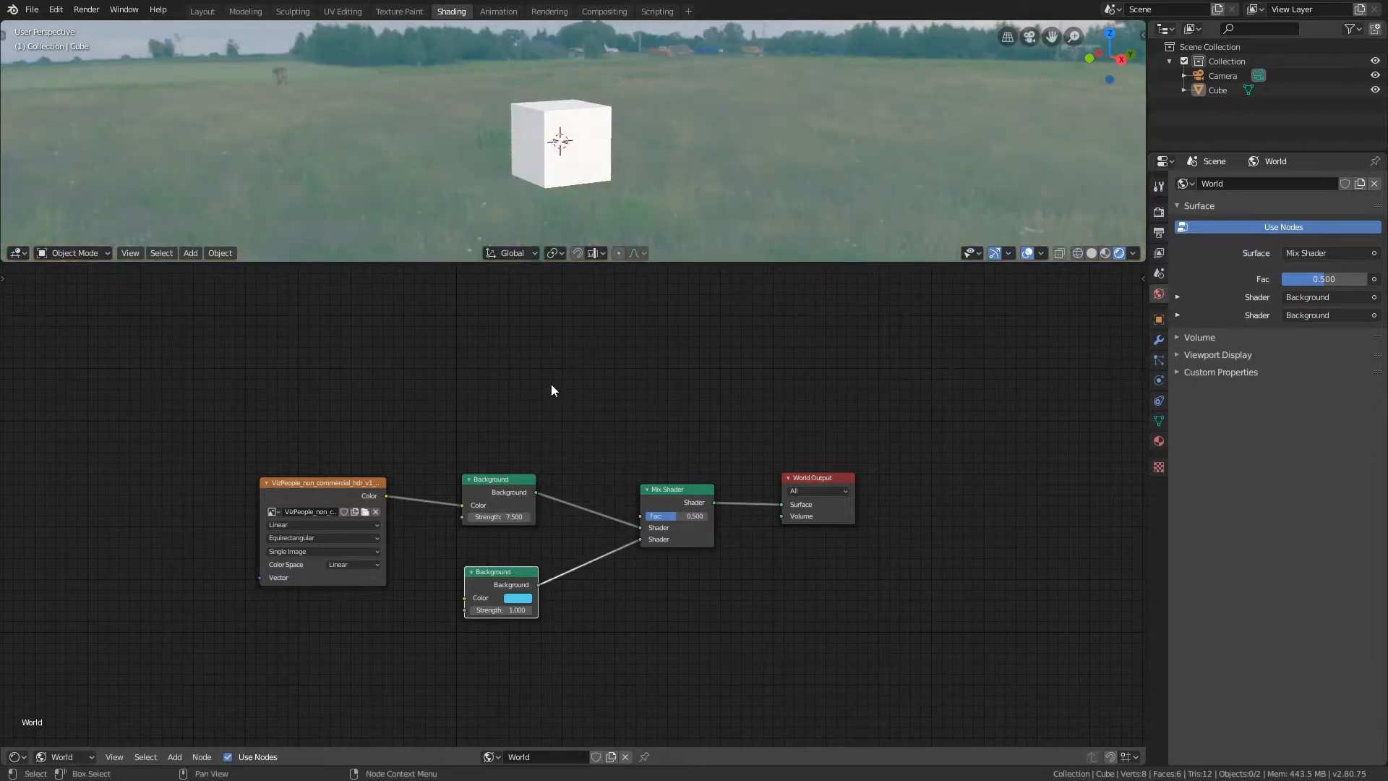
mouse_move(650, 516)
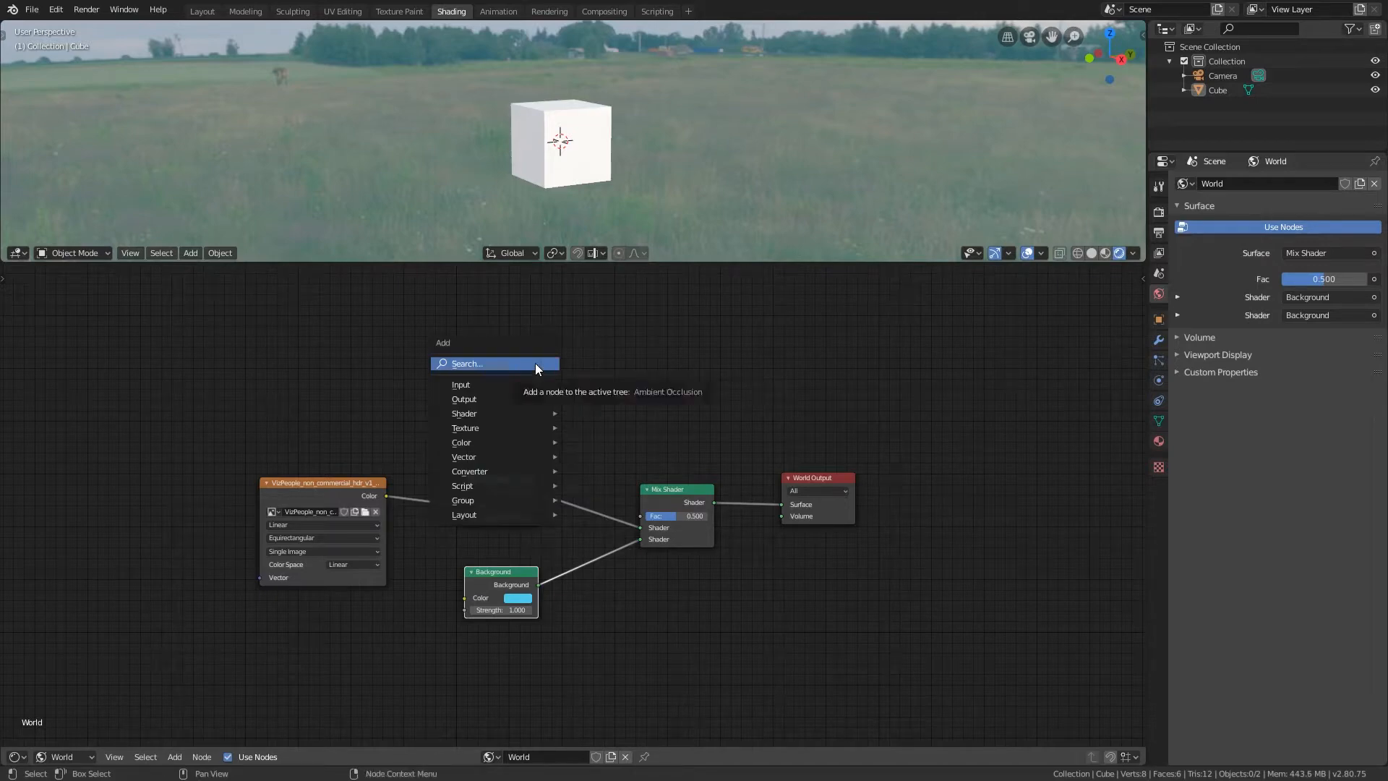
text(ligh)
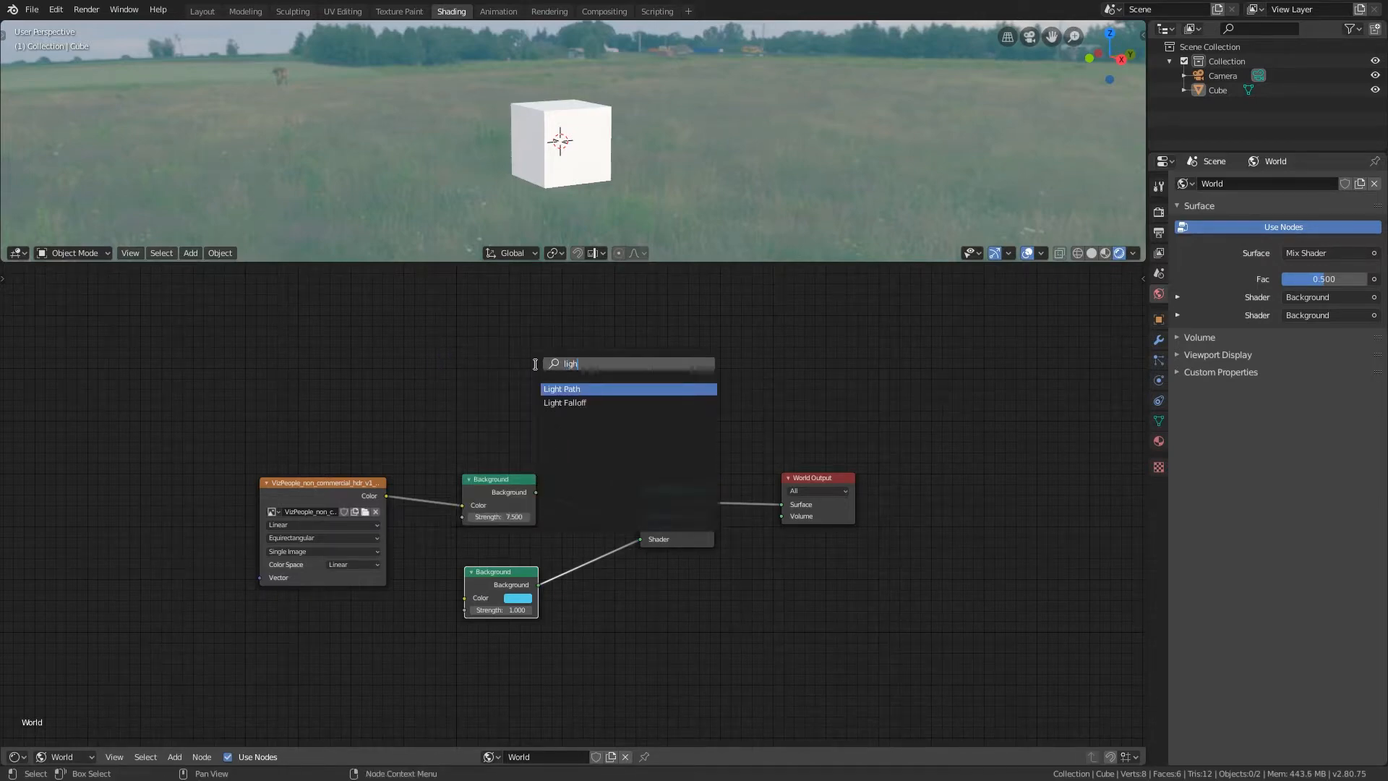
click(561, 389)
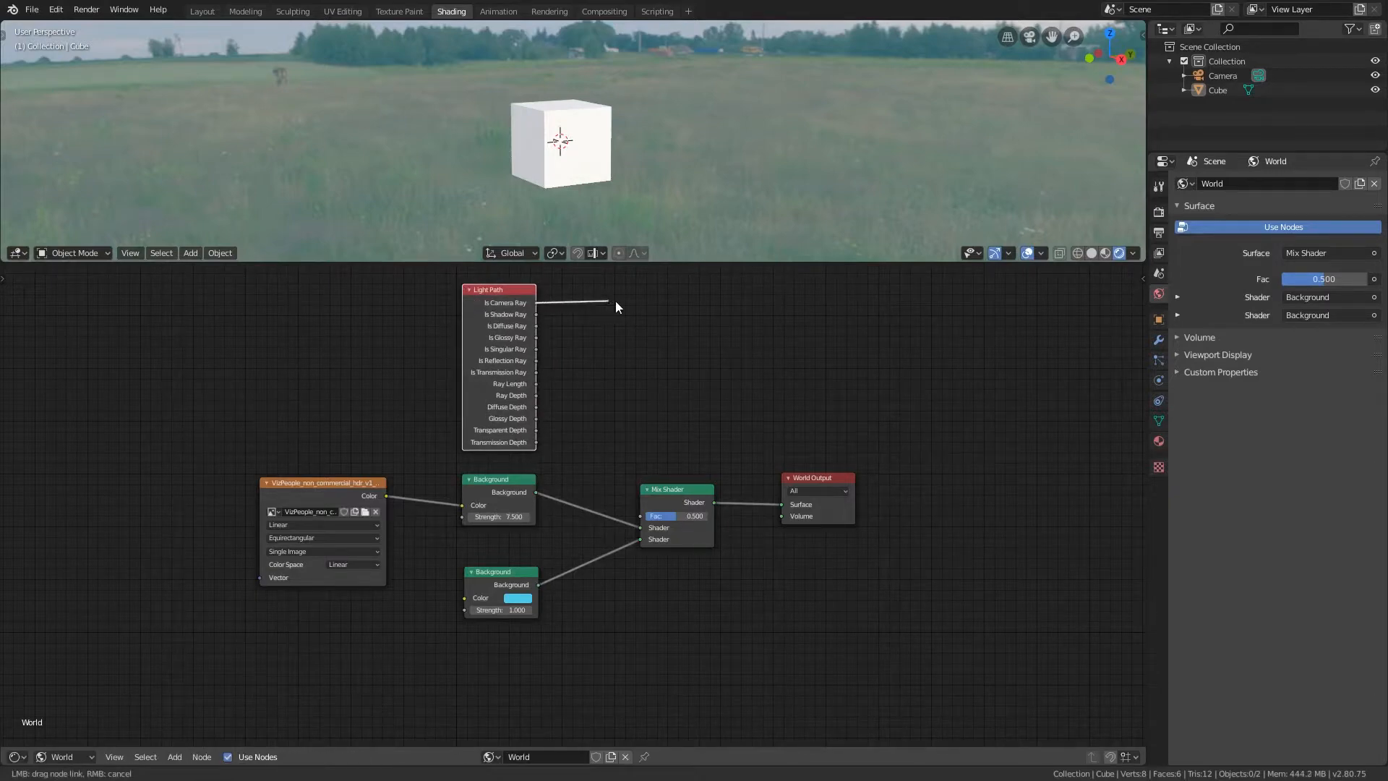
- Drive the mix factor with Is Camera Ray and start tinting the solid background's colour
drag(534, 302, 641, 516)
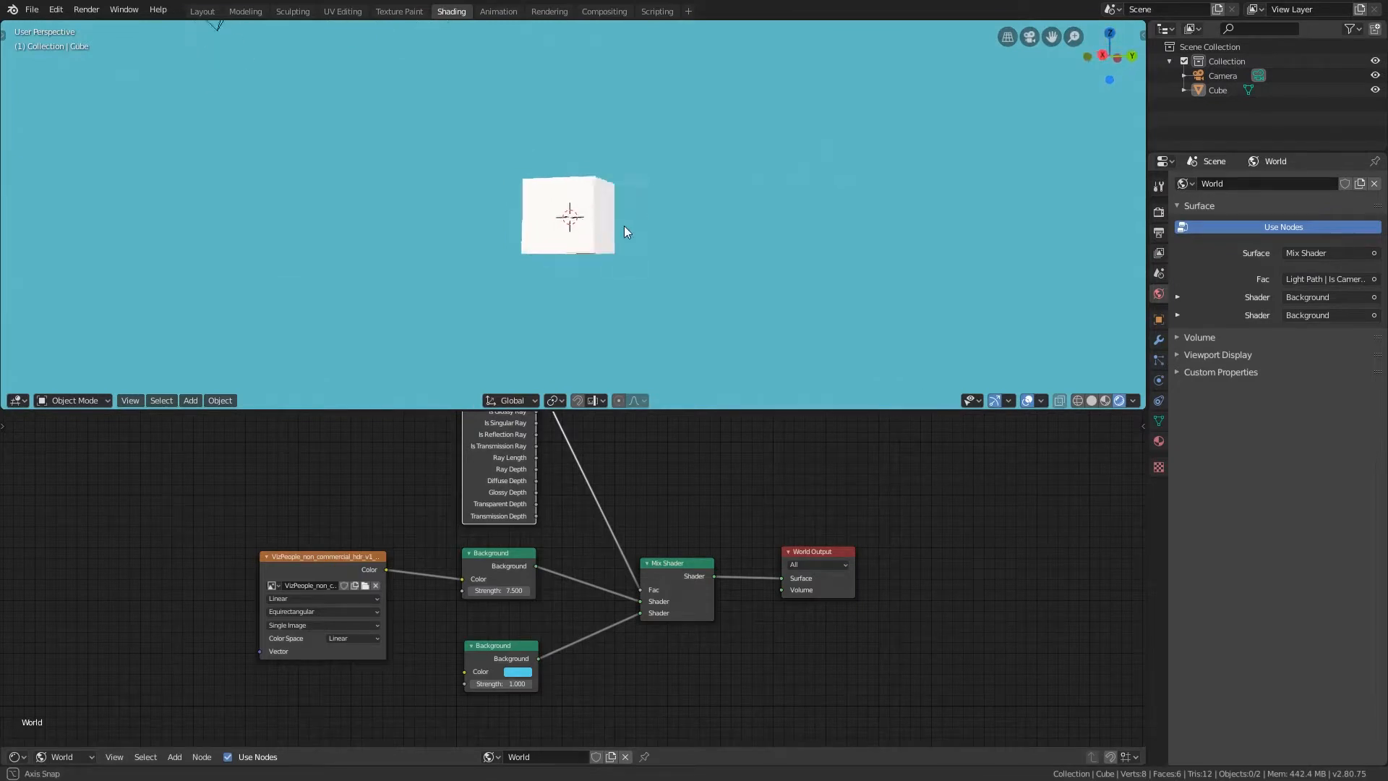
click(518, 671)
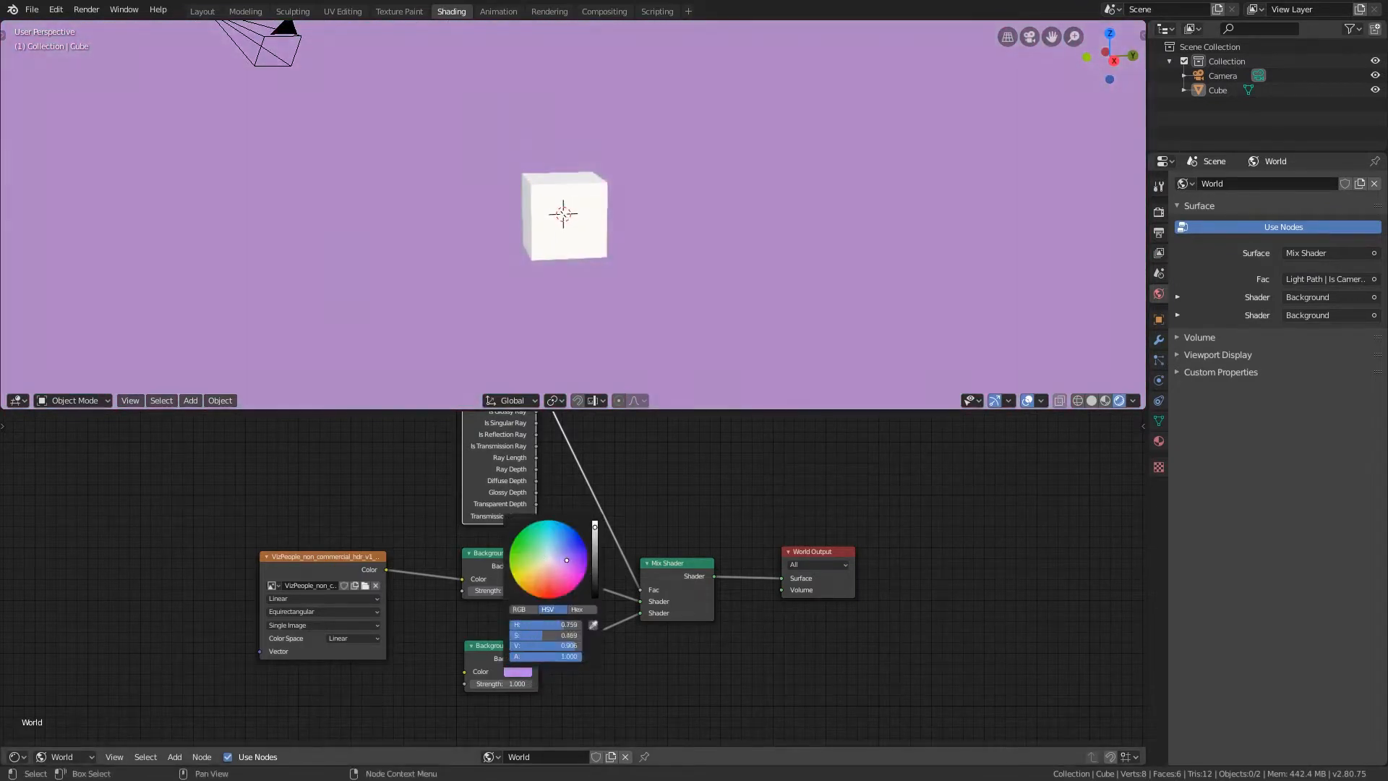
- Finish the purple background tint and add texture coordinate and mapping nodes
drag(567, 559, 562, 557)
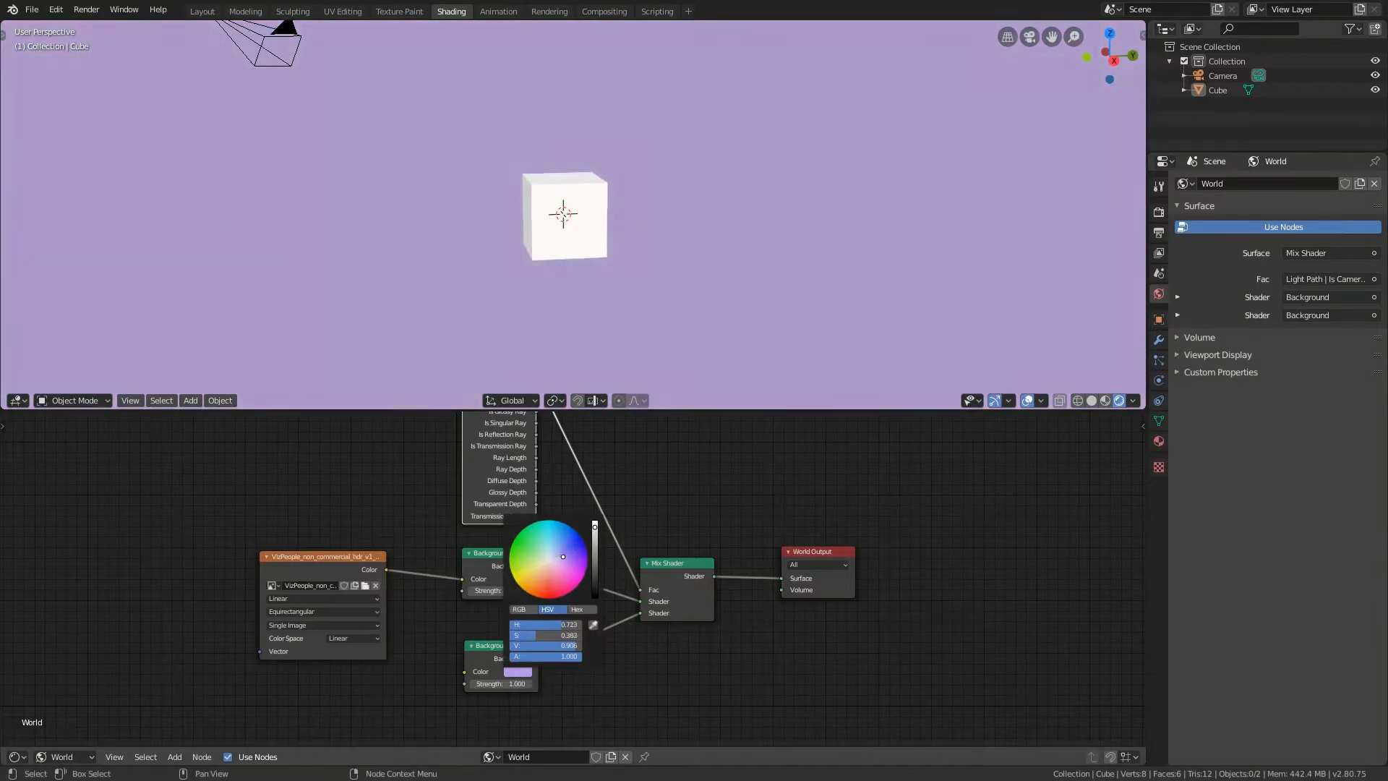
click(202, 10)
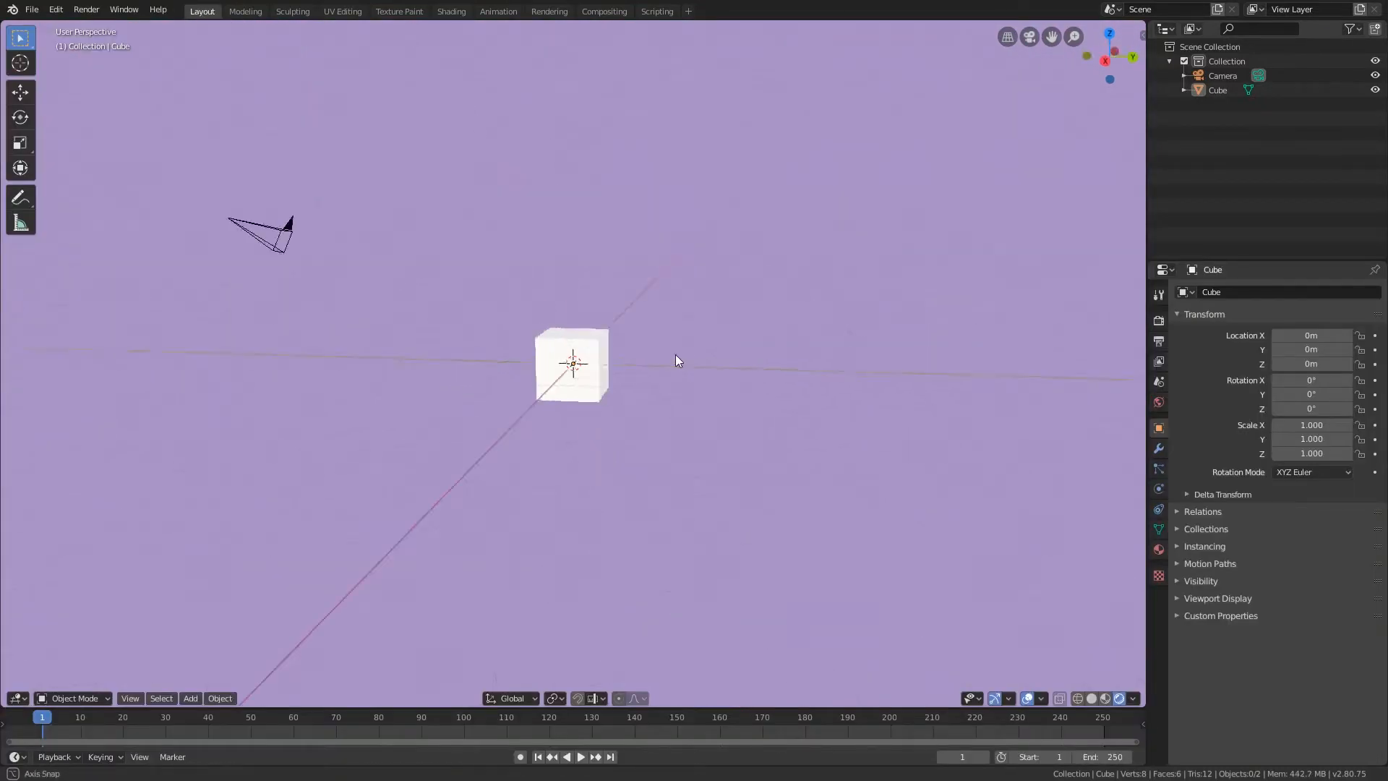
click(451, 10)
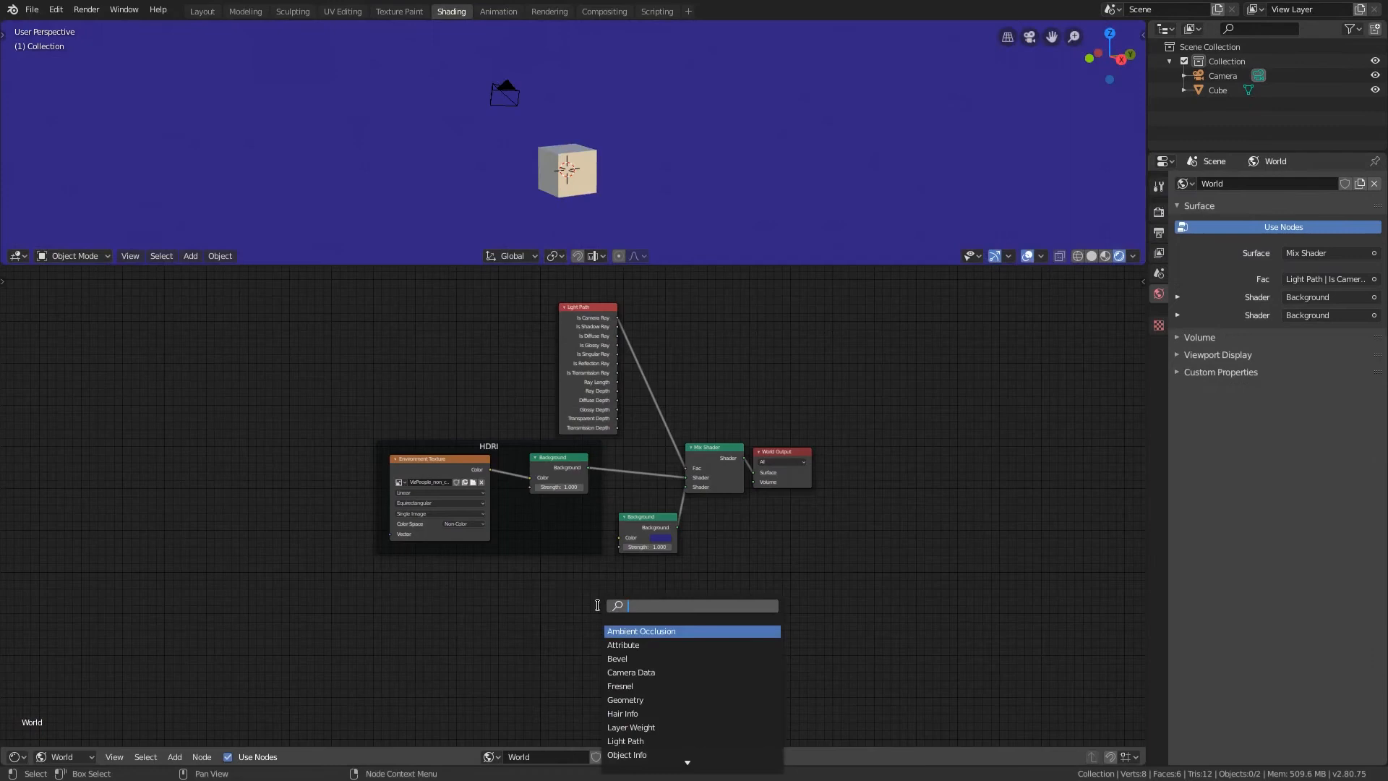
text(texture)
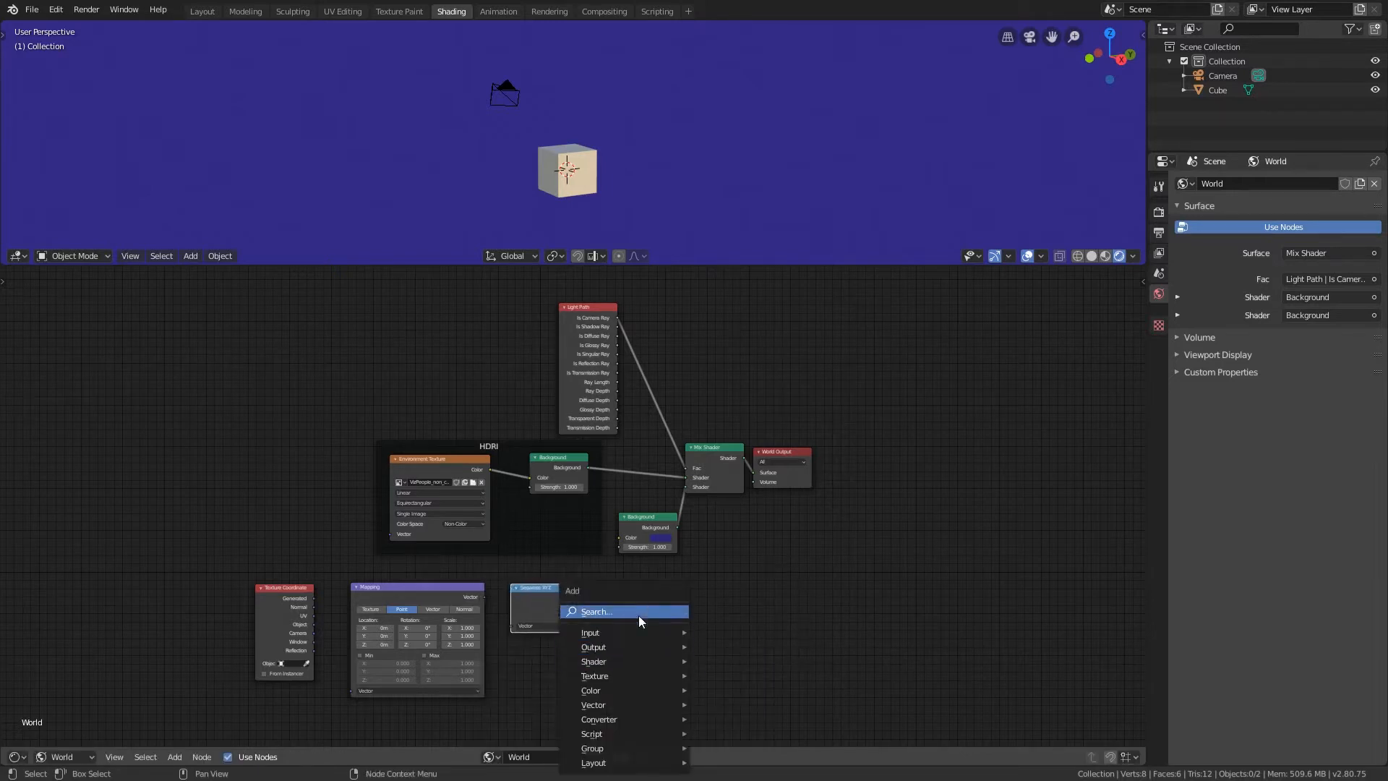
- Add a ColorRamp node and line up the Separate XYZ node beside it
text(color)
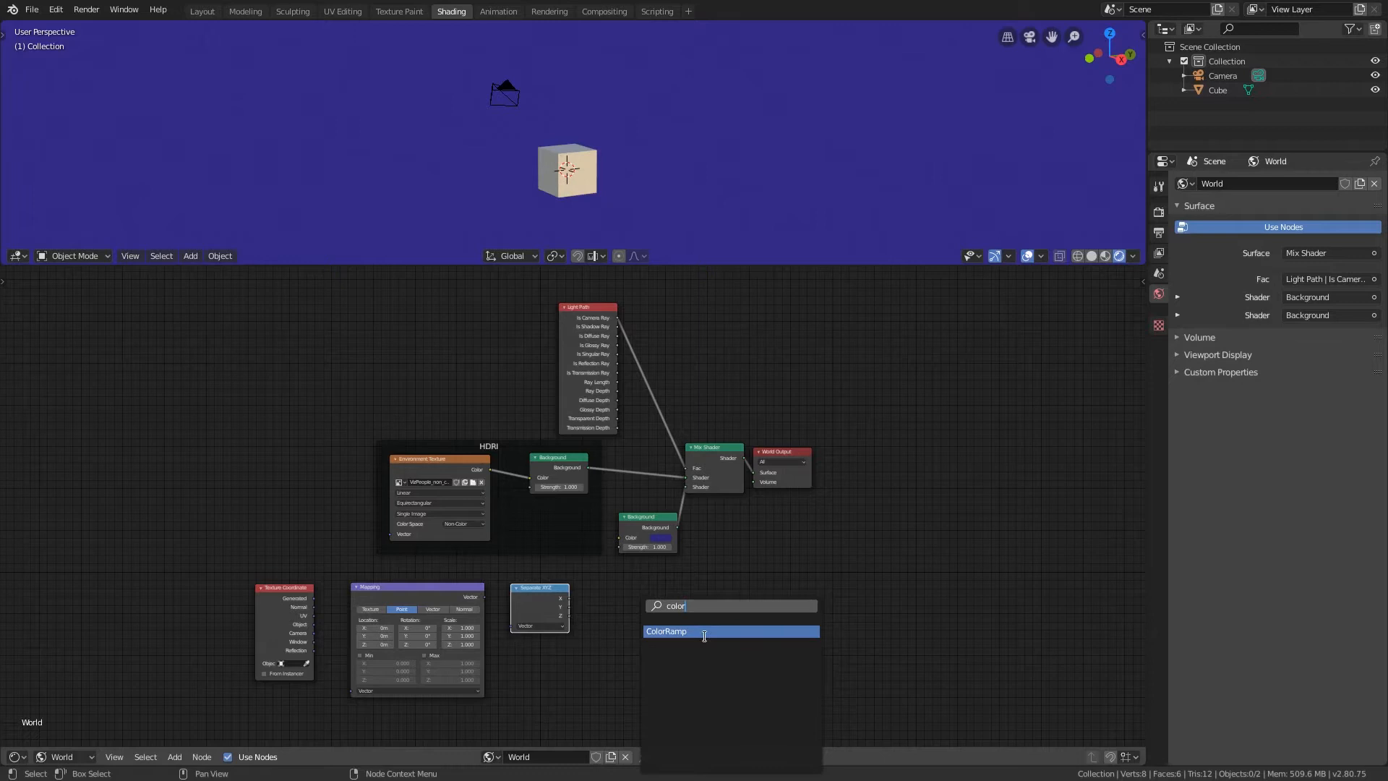
click(668, 632)
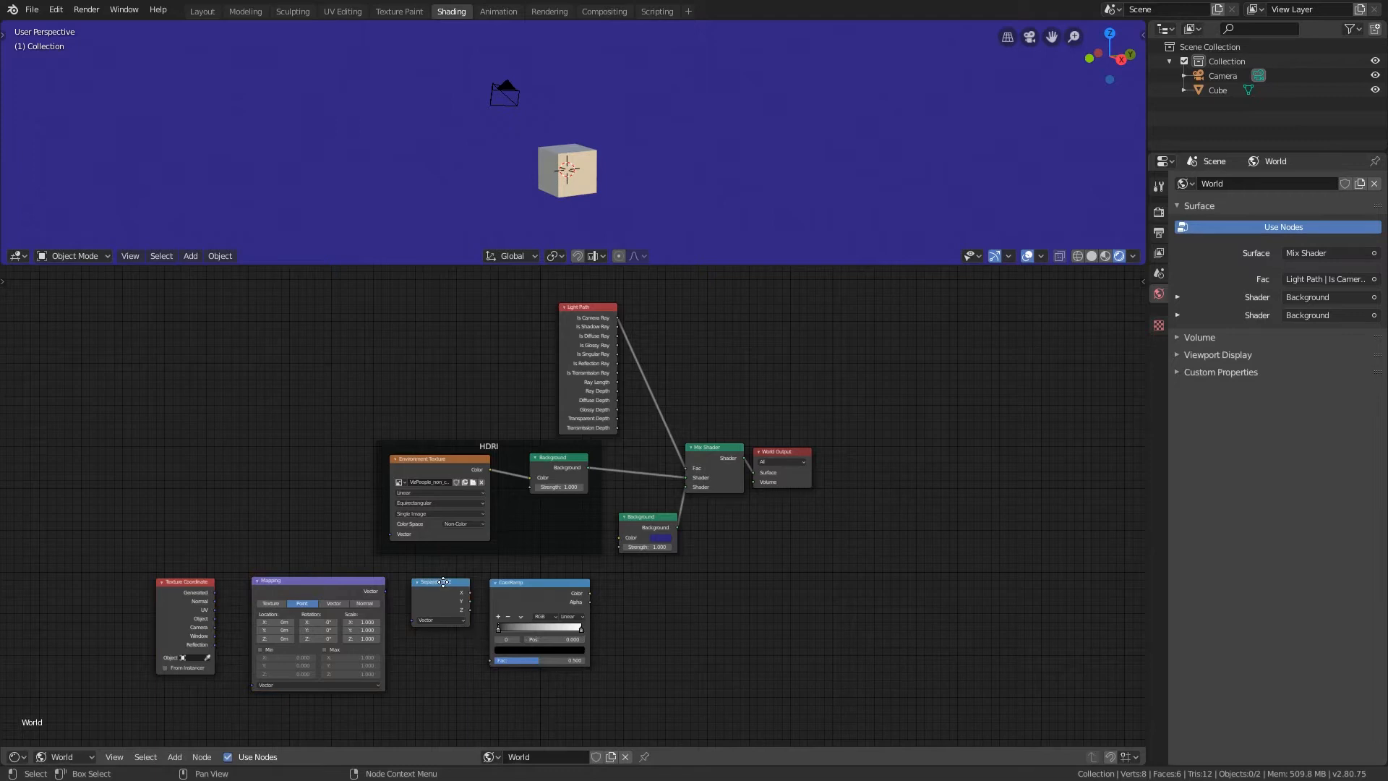
drag(213, 657, 253, 693)
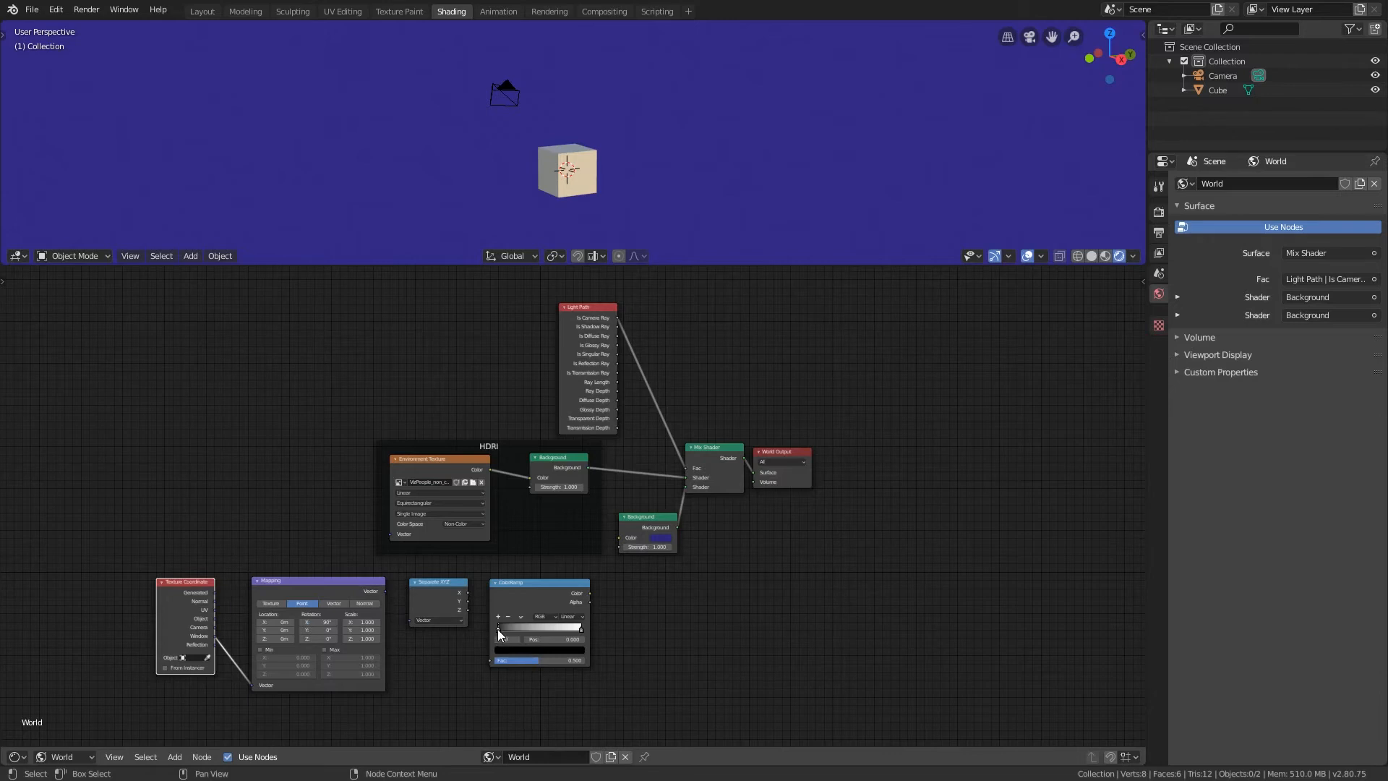
- Recolour the colour ramp's stops to blues for a sky gradient fading lighter
click(539, 629)
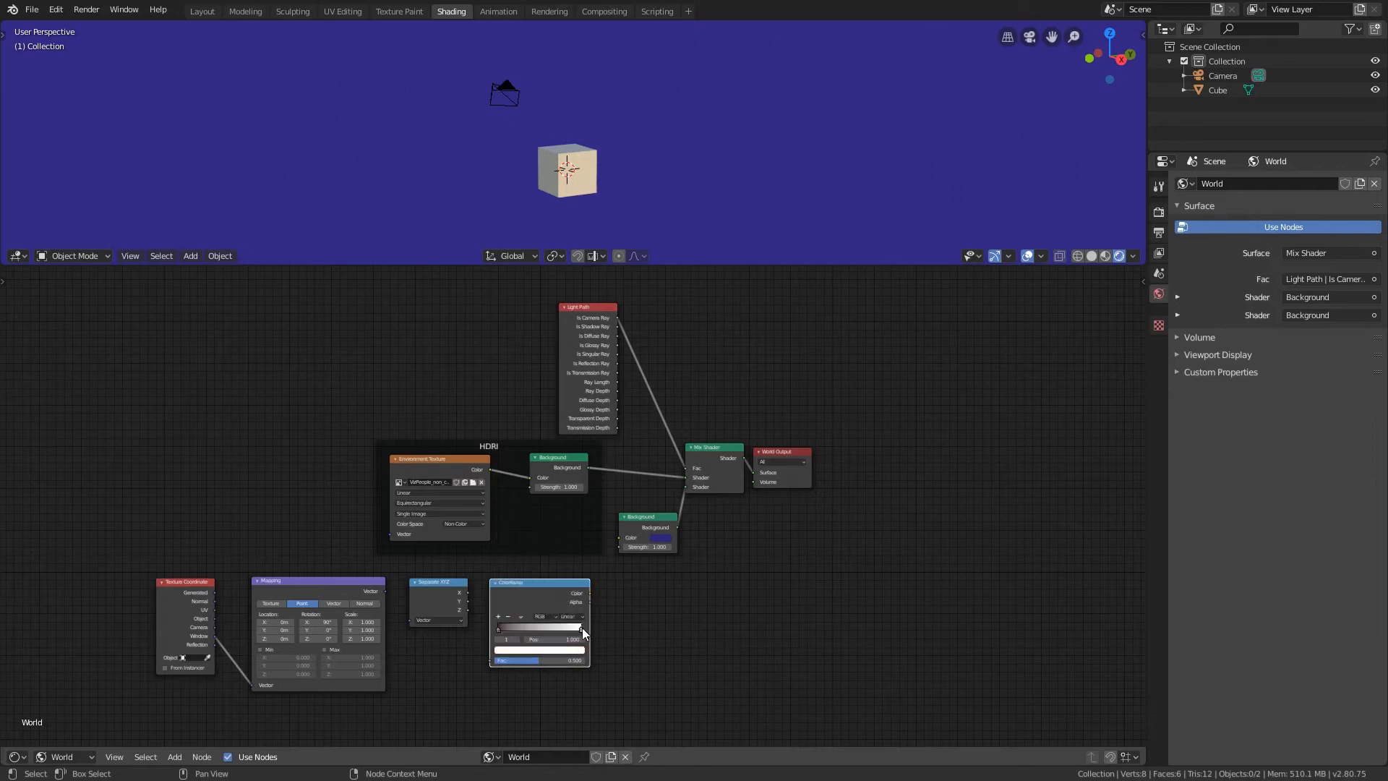
click(538, 638)
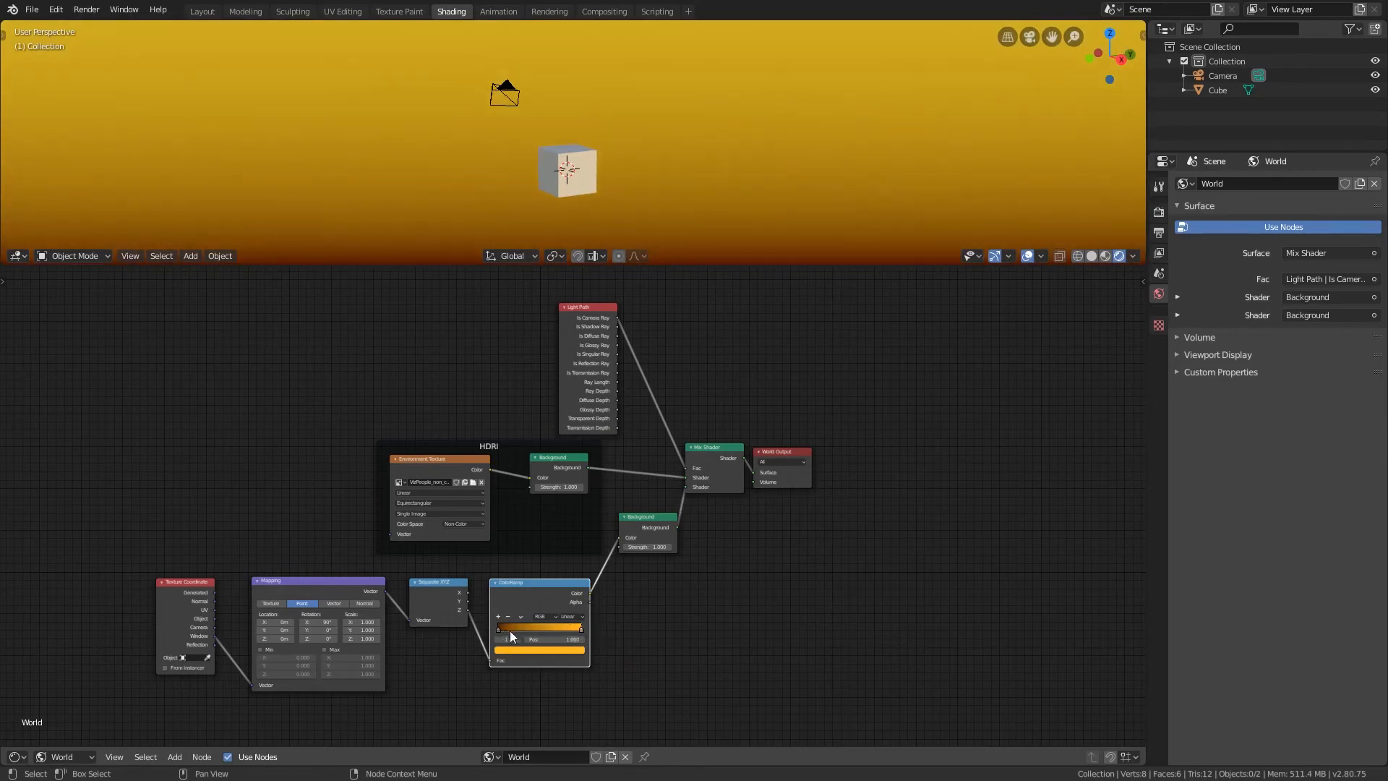
click(539, 649)
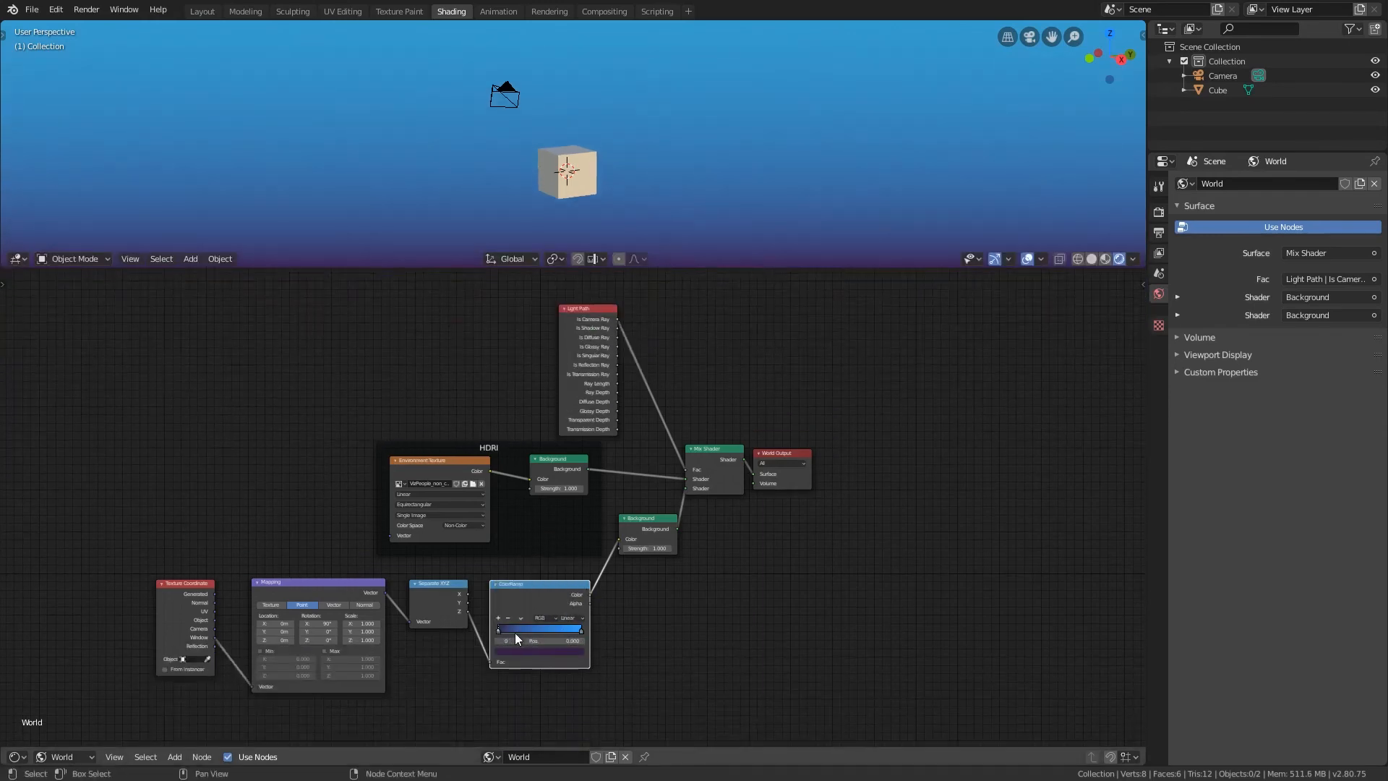
click(539, 628)
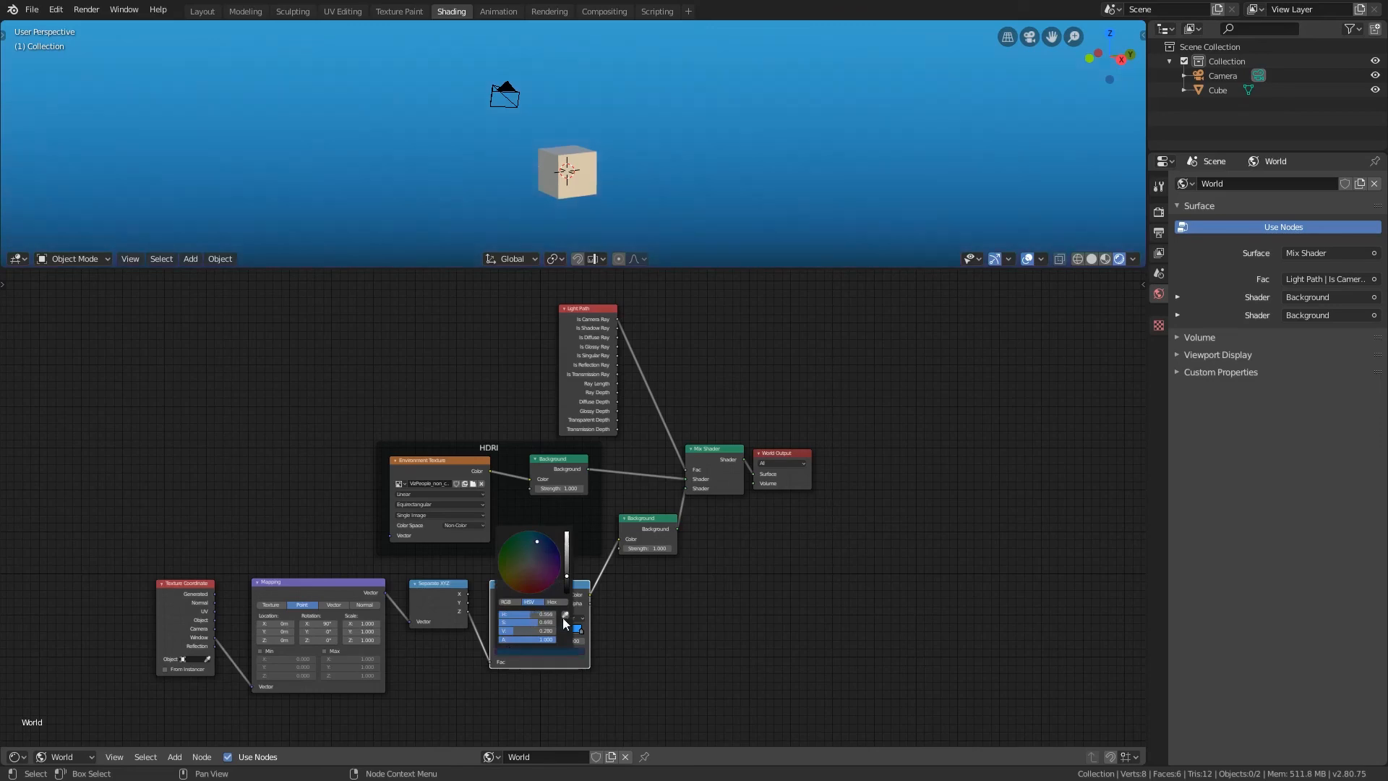